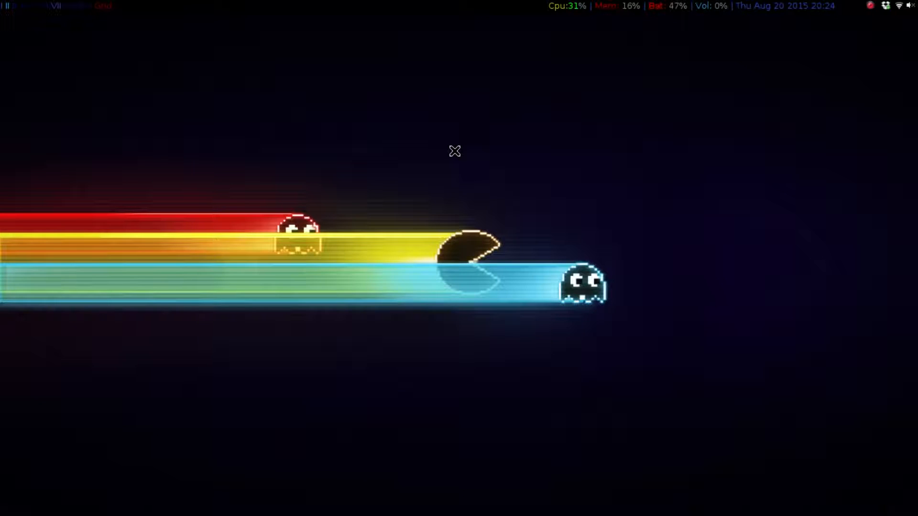
mouse_move(169, 86)
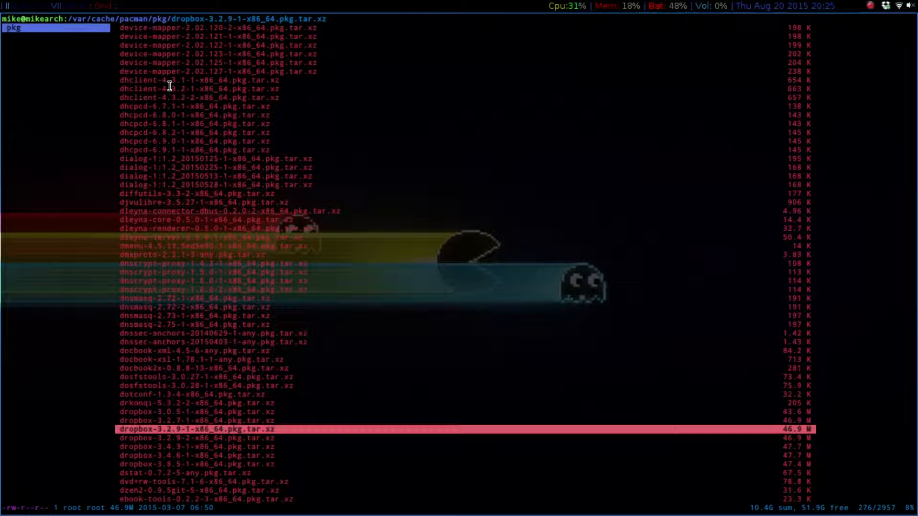
Step: Scroll the ranger listing of /var/cache/pacman/pkg down to the cached vlc packages
scroll(down, 3)
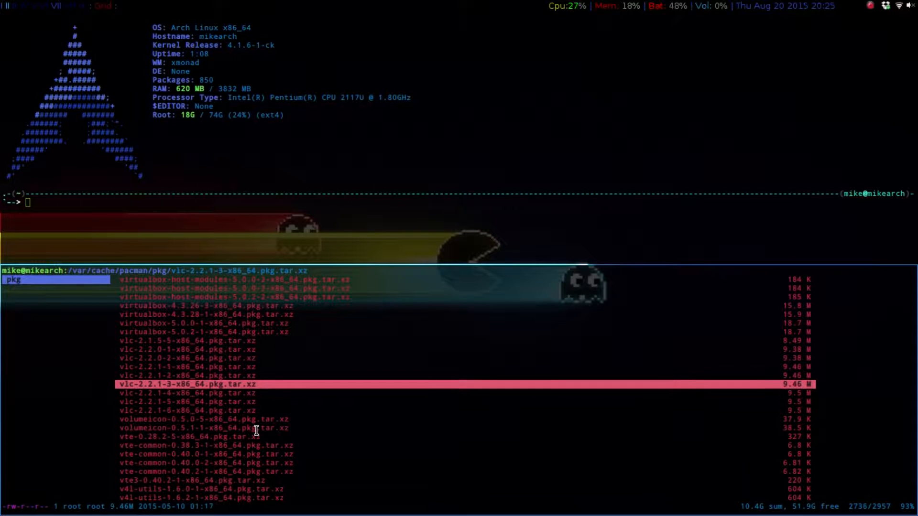
Step: Select the previous cached vlc package and begin the sudo pacman -U command
key(Up)
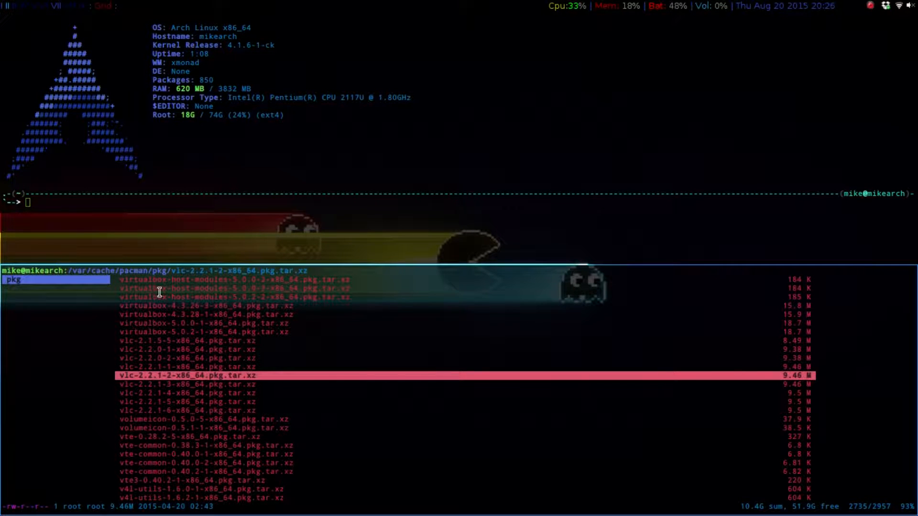
text(sudo pacman)
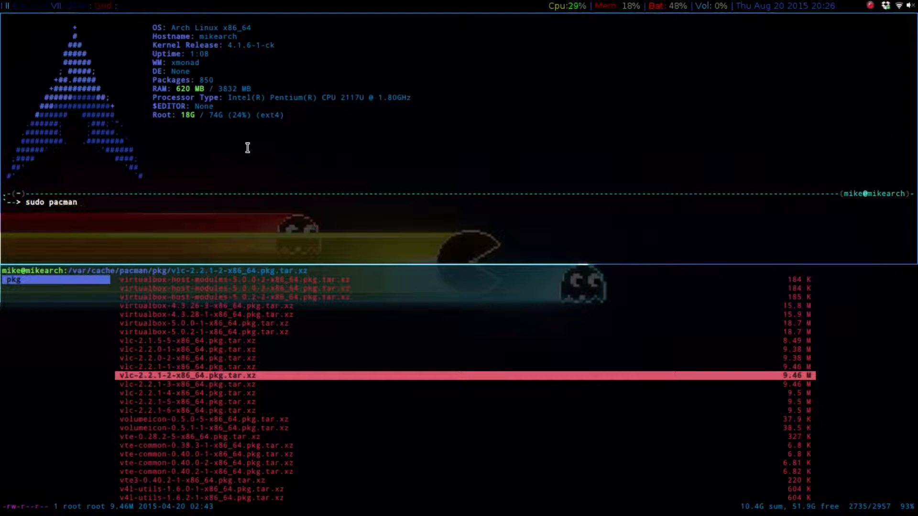
text(-)
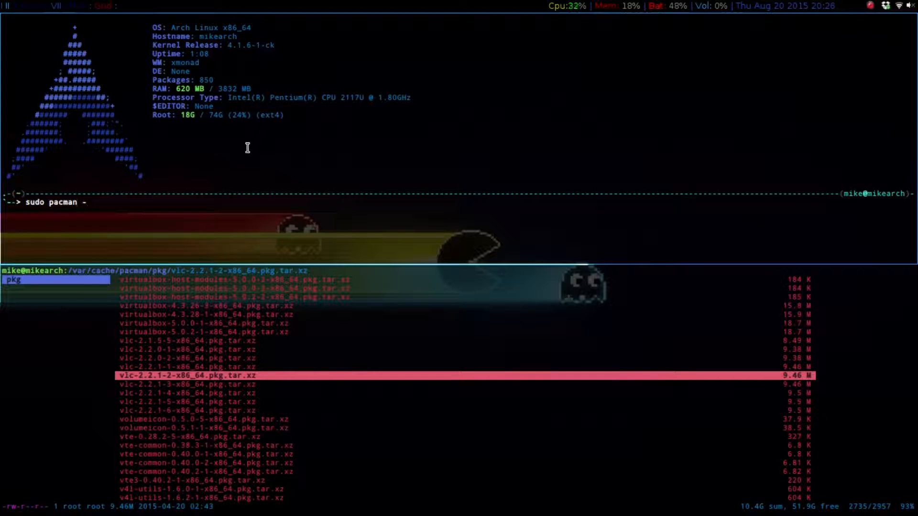
text(U)
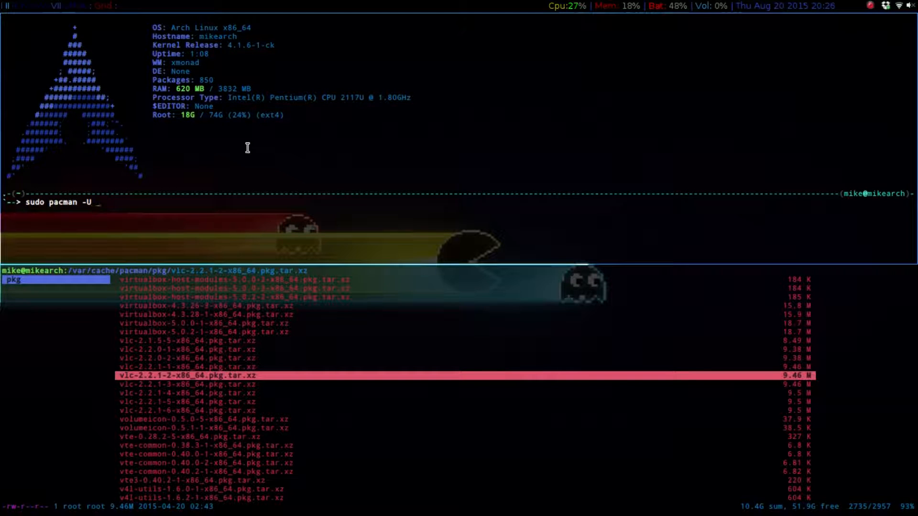
text(/)
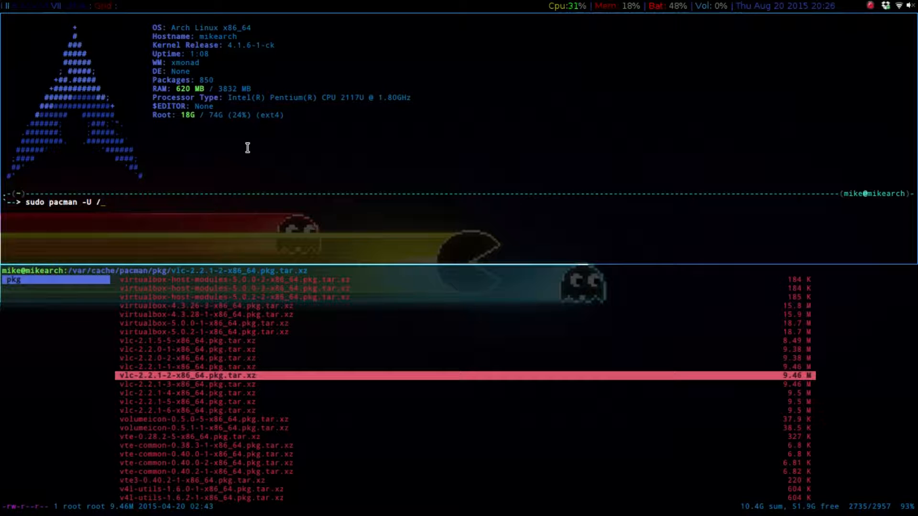
Step: Complete the command's path to the cached vlc 2.2.1-5 package in /var/cache/pacman/pkg
text(va)
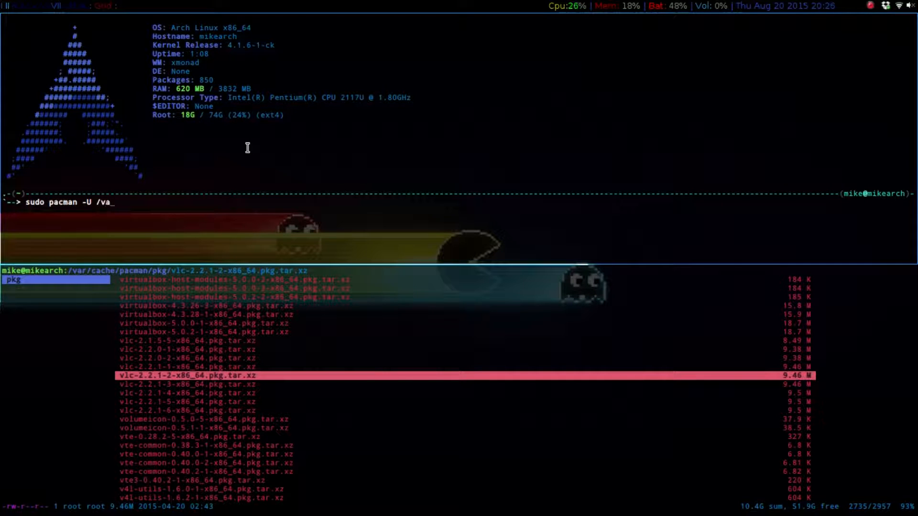
text(r/)
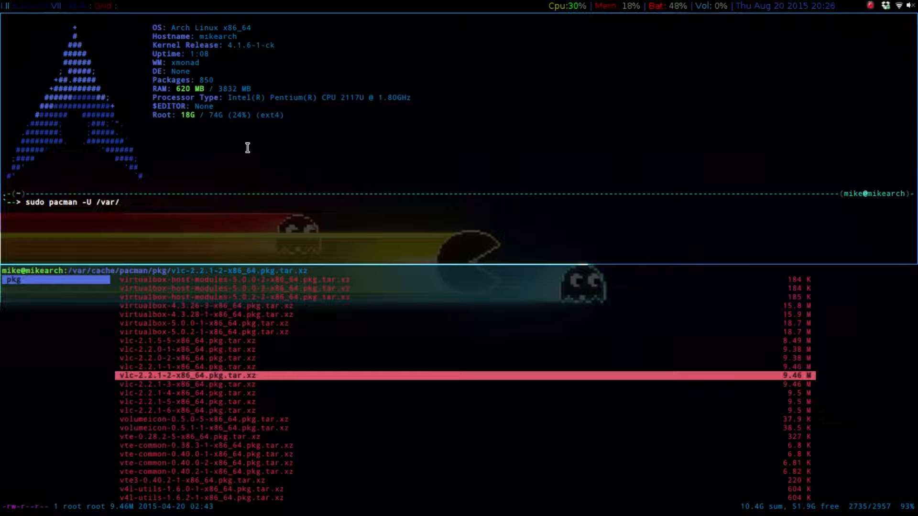
text(cache/pacman)
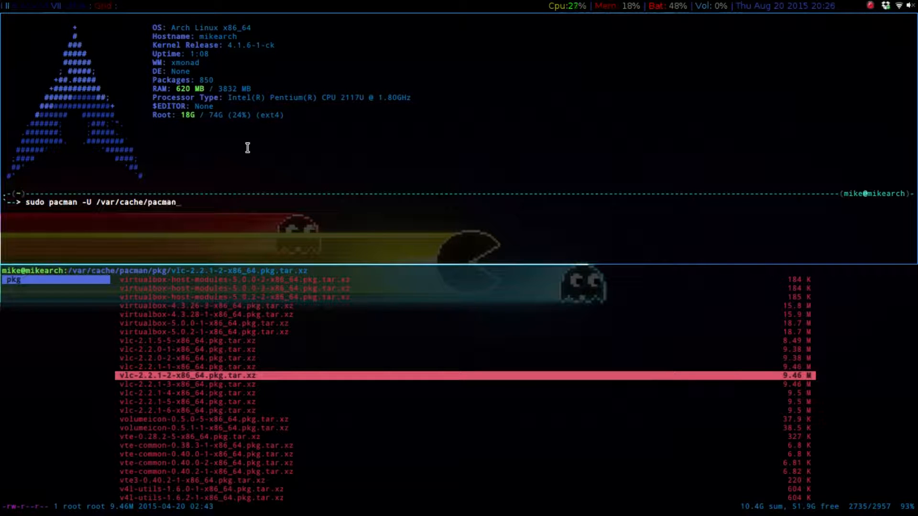
text(pkg)
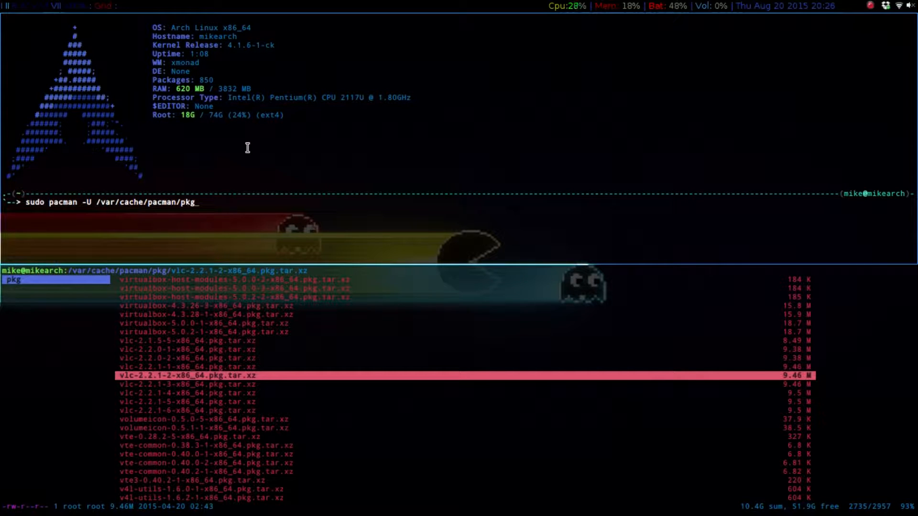
text(v)
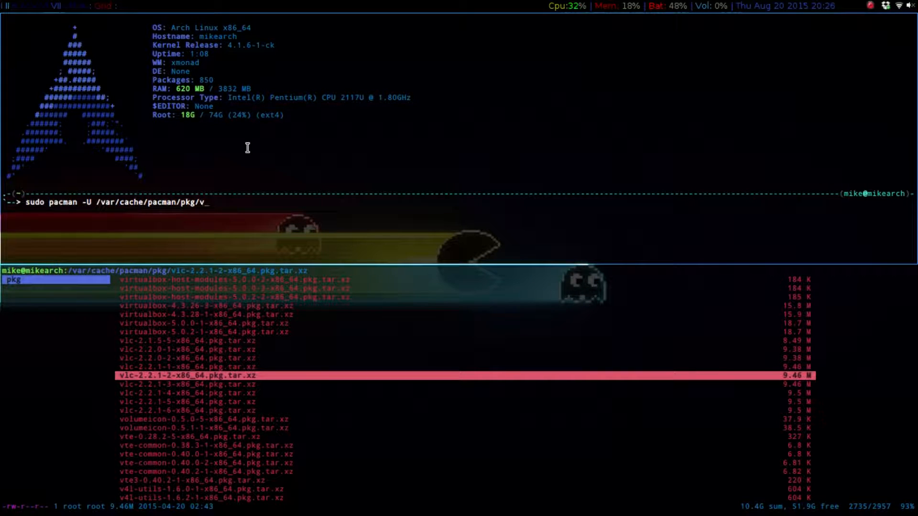
text(lc)
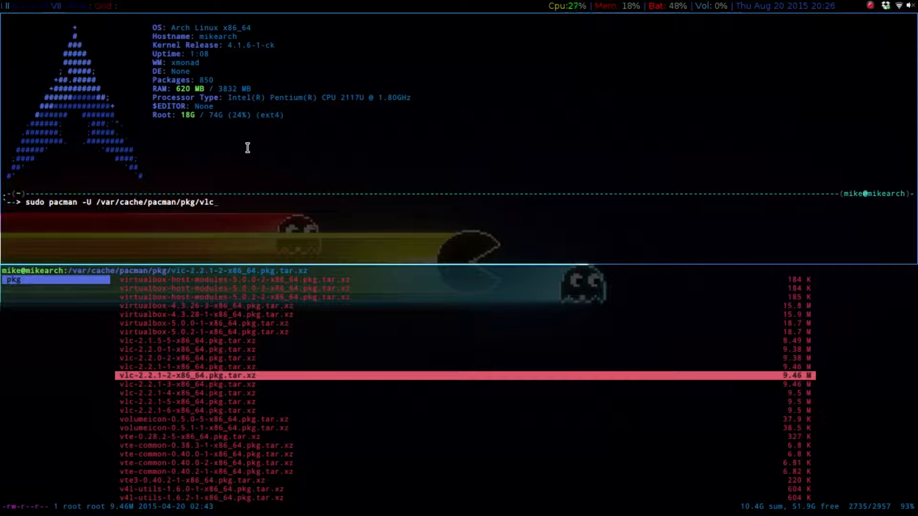
text(=2.2)
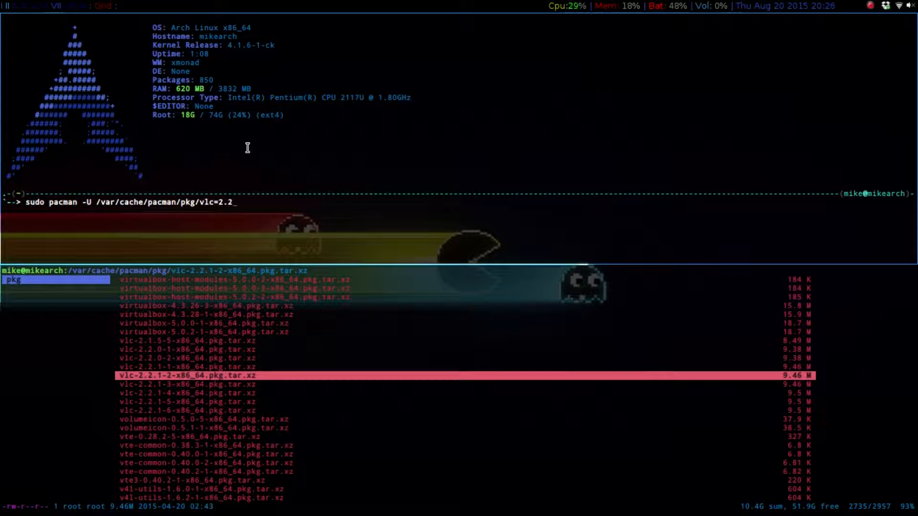
text(1-)
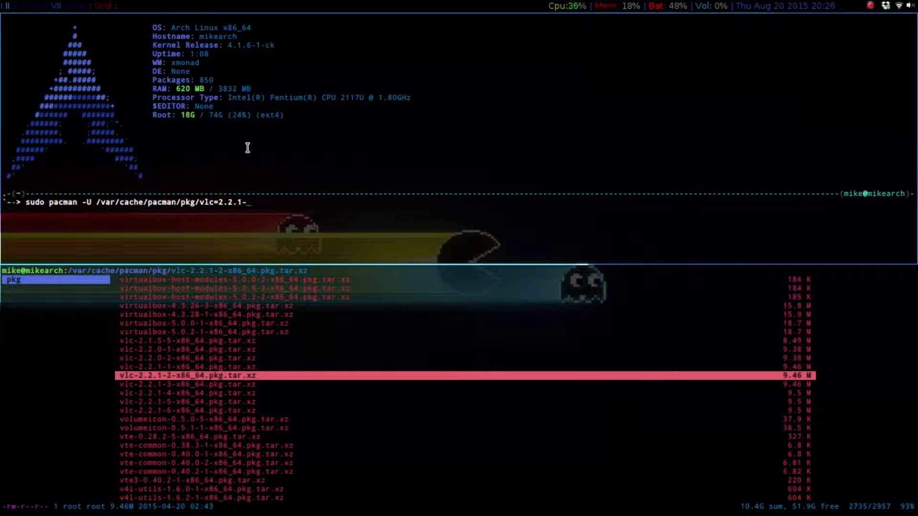
text(5-x86_64.pkg.tar.xz)
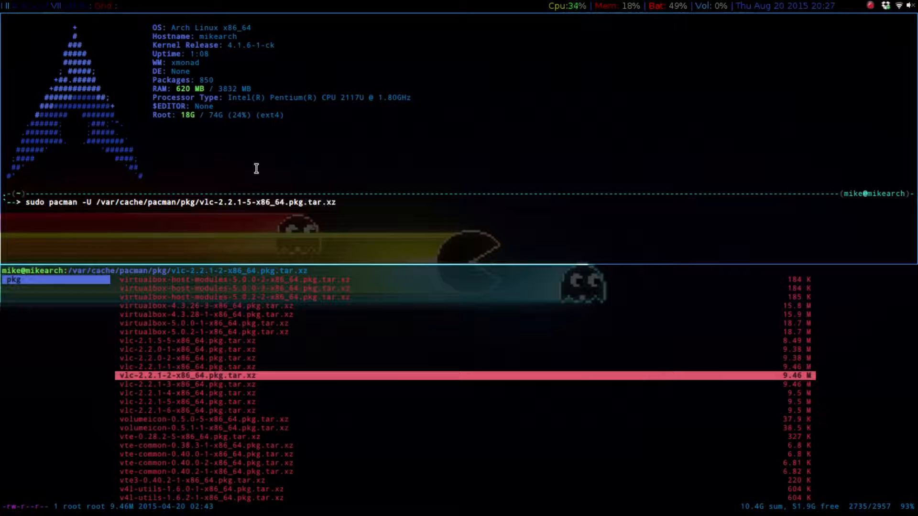
Step: Run the vlc 2.2.1-5 install command and enter the sudo password
key(Return)
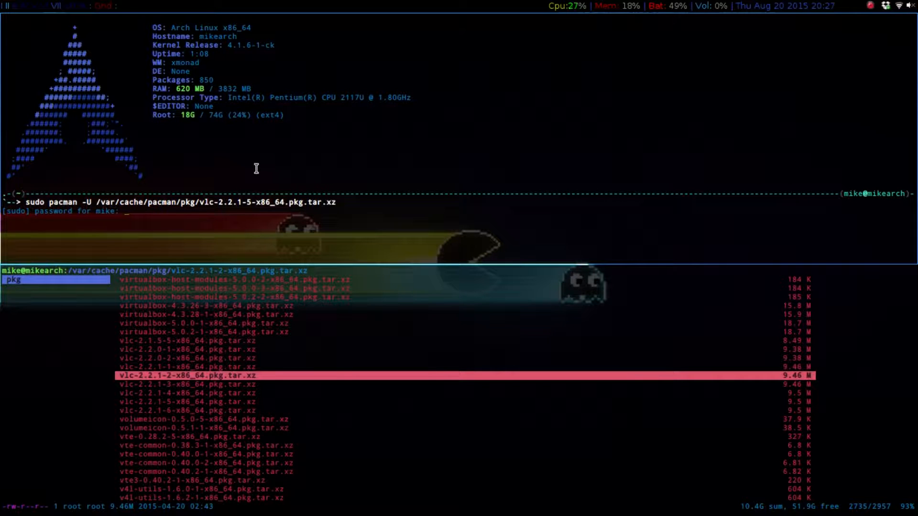
key(Return)
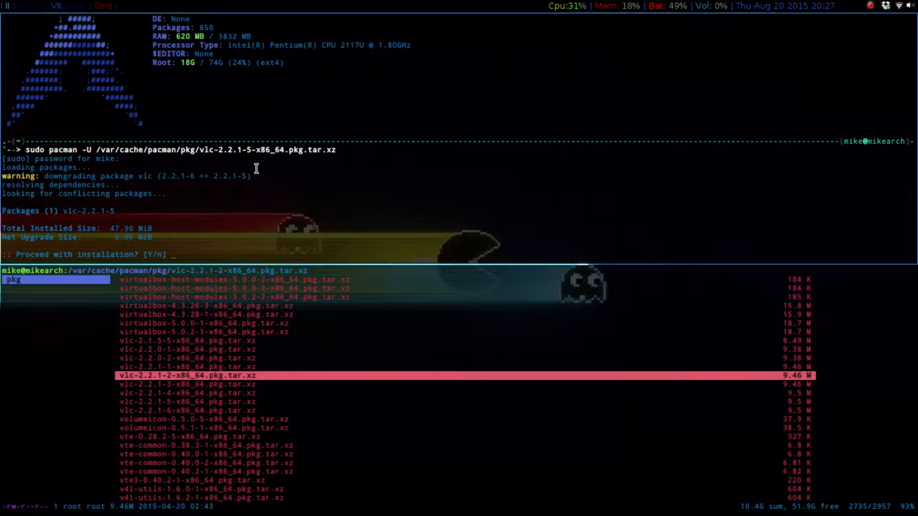
mouse_move(79, 181)
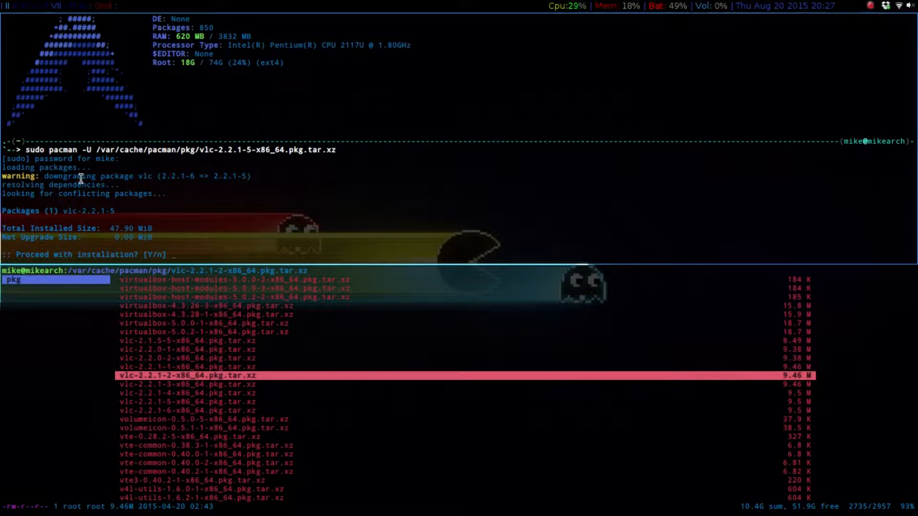
mouse_move(139, 204)
text(y)
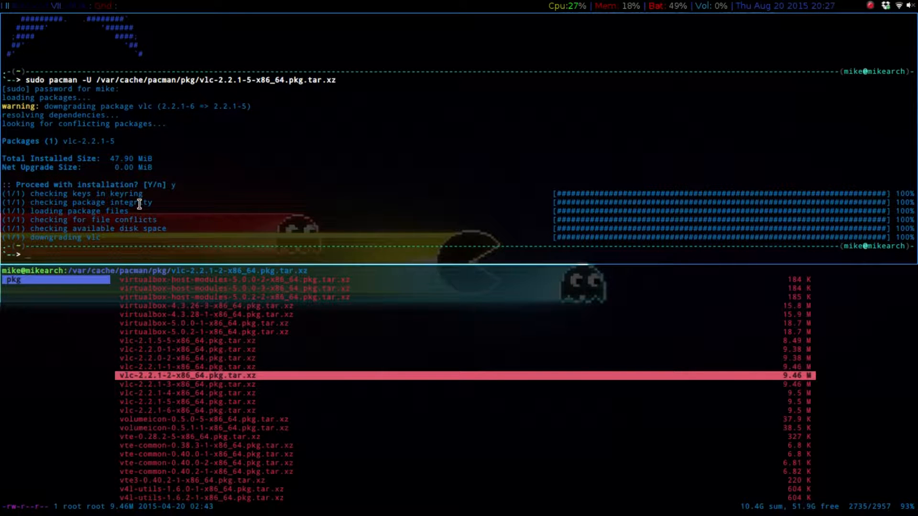
Step: Query the installed vlc version with pacman -Qn vlc
text(p)
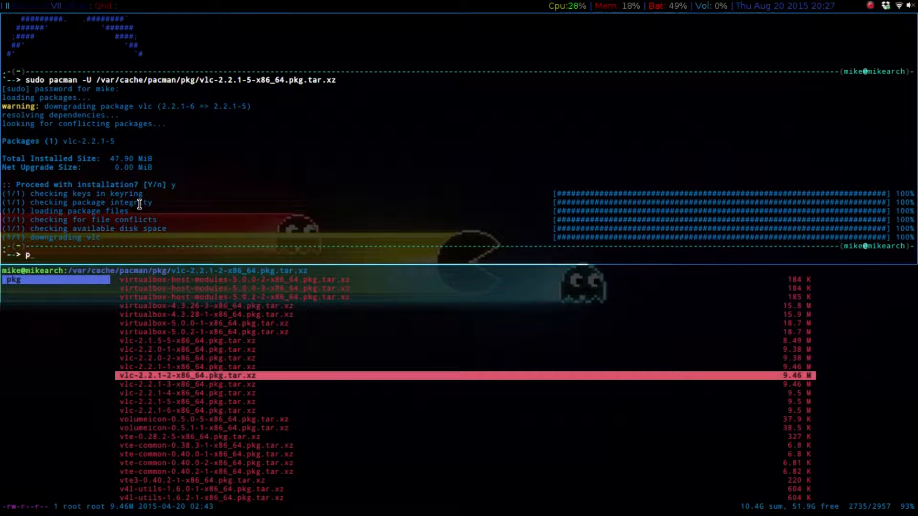
text(acman -Q)
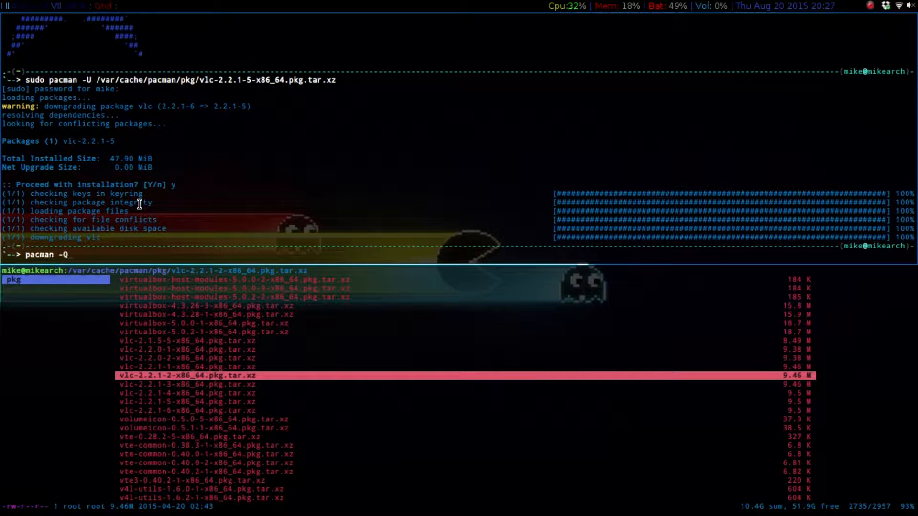
text(n vlc)
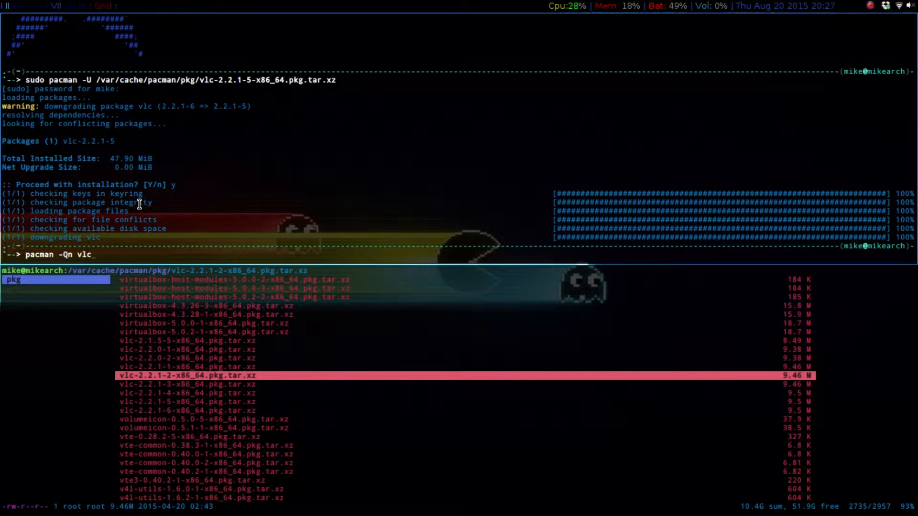
key(Return)
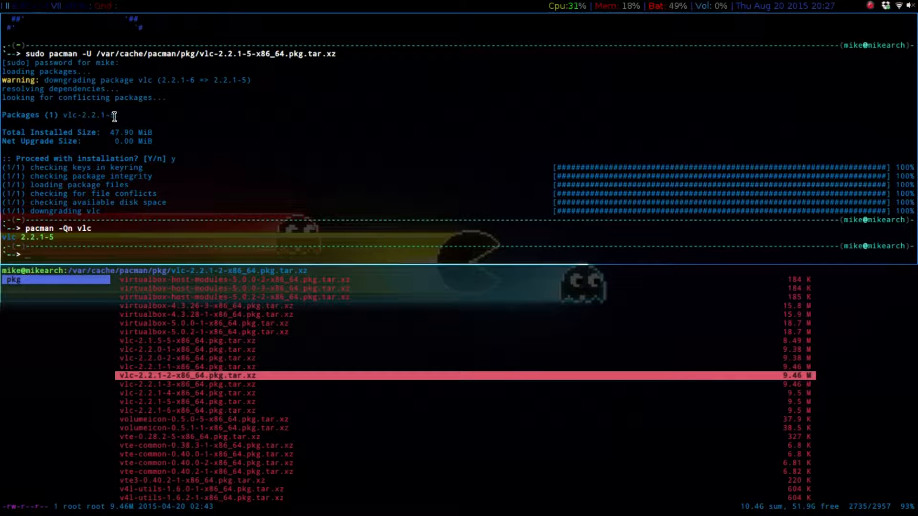
mouse_move(139, 155)
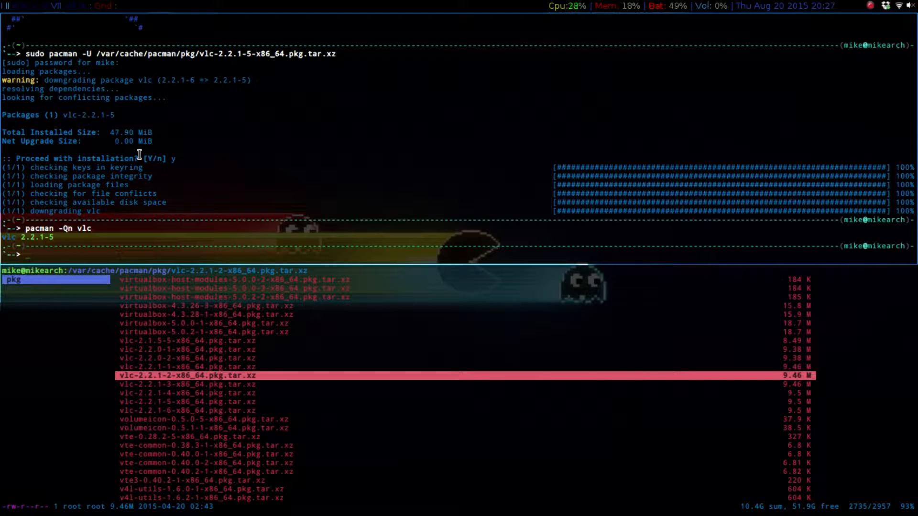
Step: Run the update alias, decline the vlc 2.2.1-6 upgrade, and fix the next command
text(update)
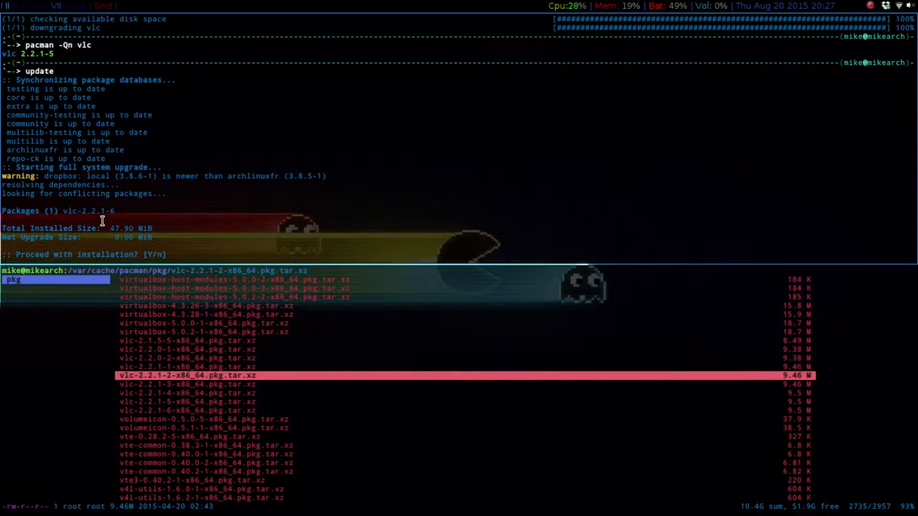
mouse_move(70, 218)
text(sudo)
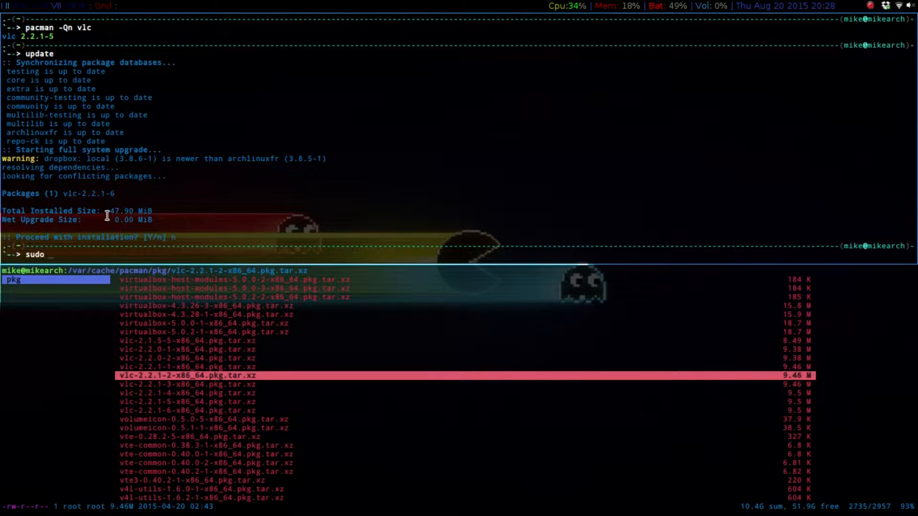
key(BackSpace)
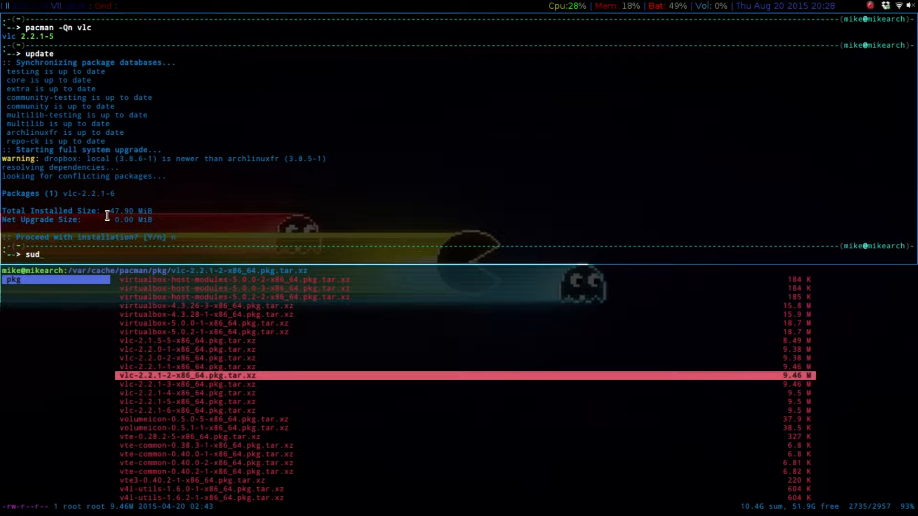
Step: Open /etc/pacman.conf in vim with sudo
text(o vim)
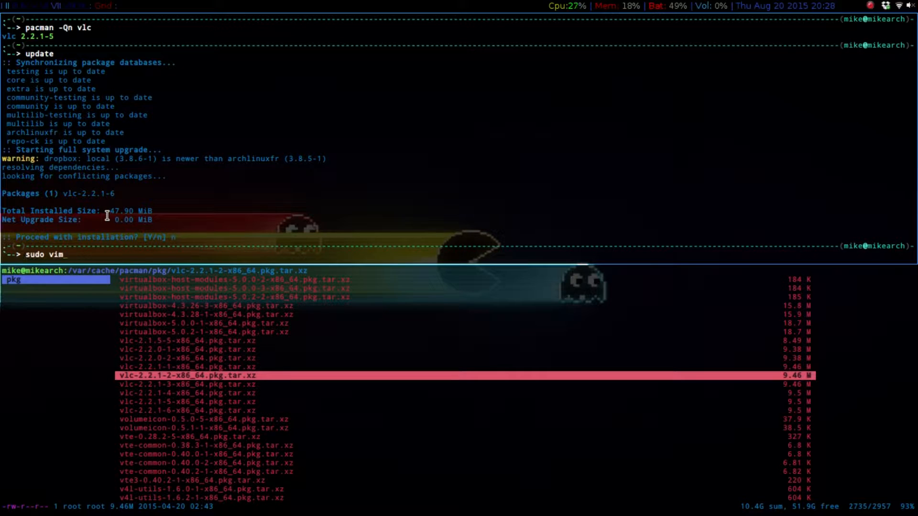
text(/etc/pacman.con)
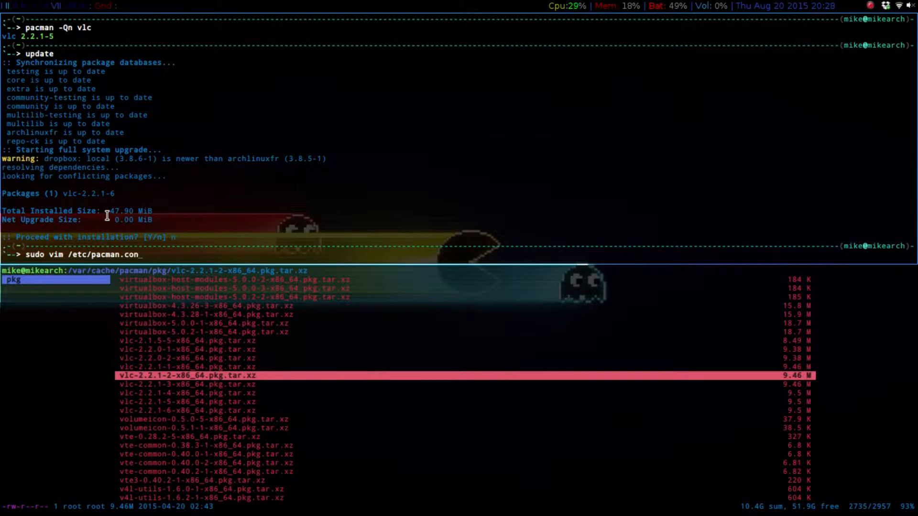
key(Return)
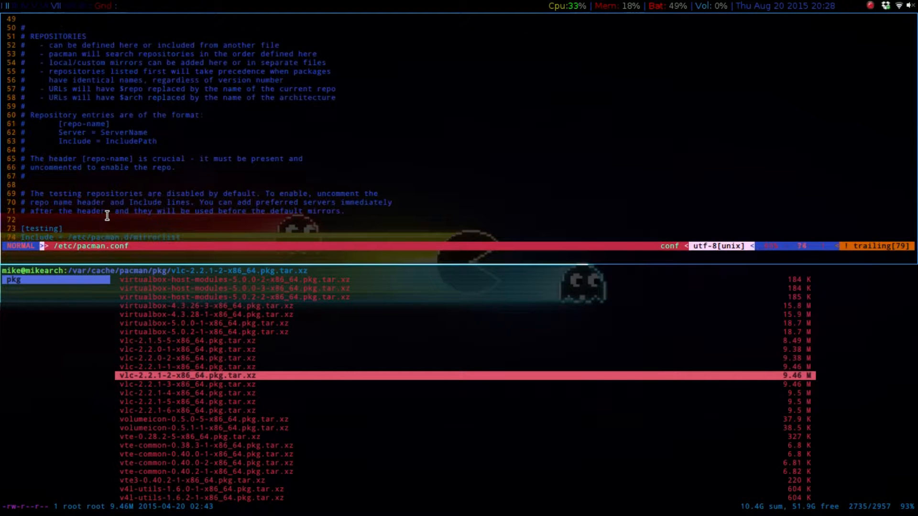
Step: Add vlc to the uncommented NoUpgrade line in pacman.conf and exit insert mode
scroll(up, 3)
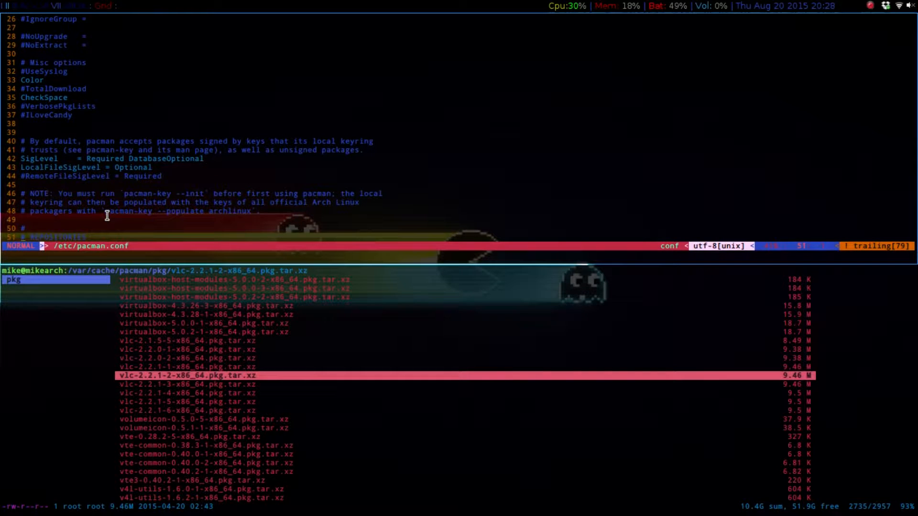
scroll(down, 3)
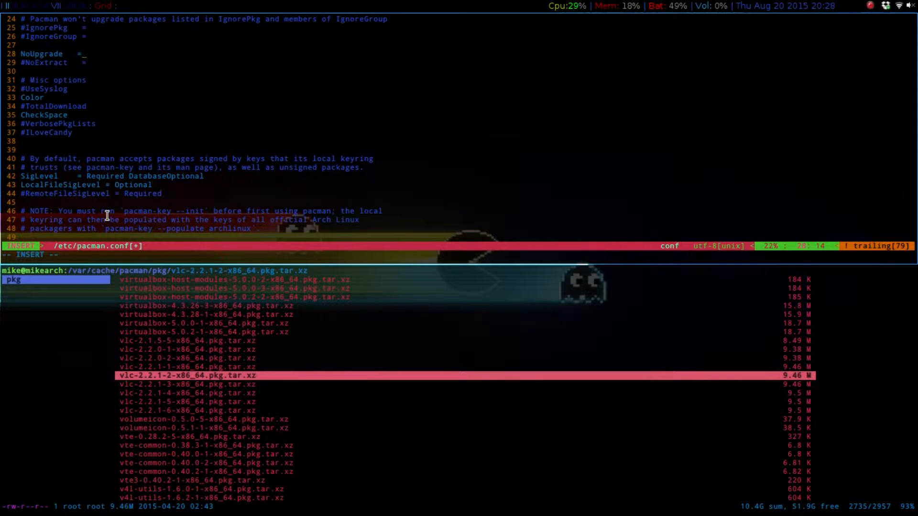
text(vlc)
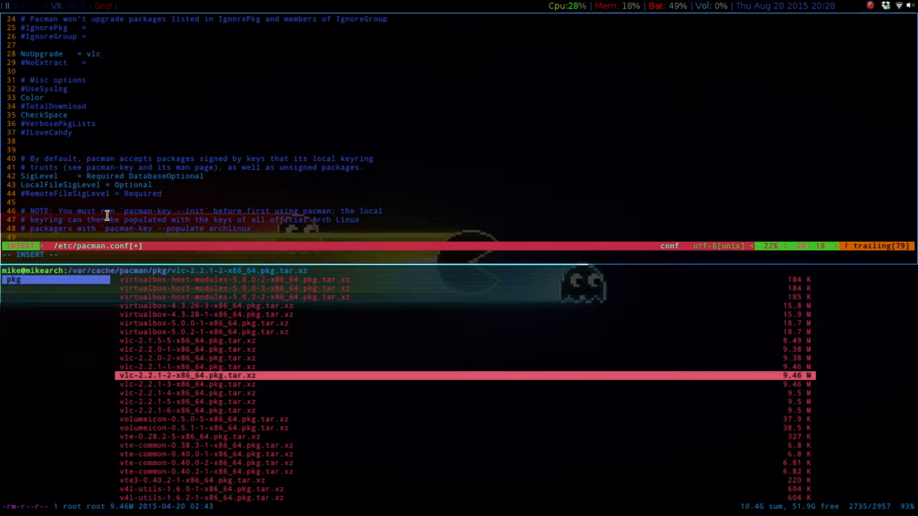
key(Escape)
text(update)
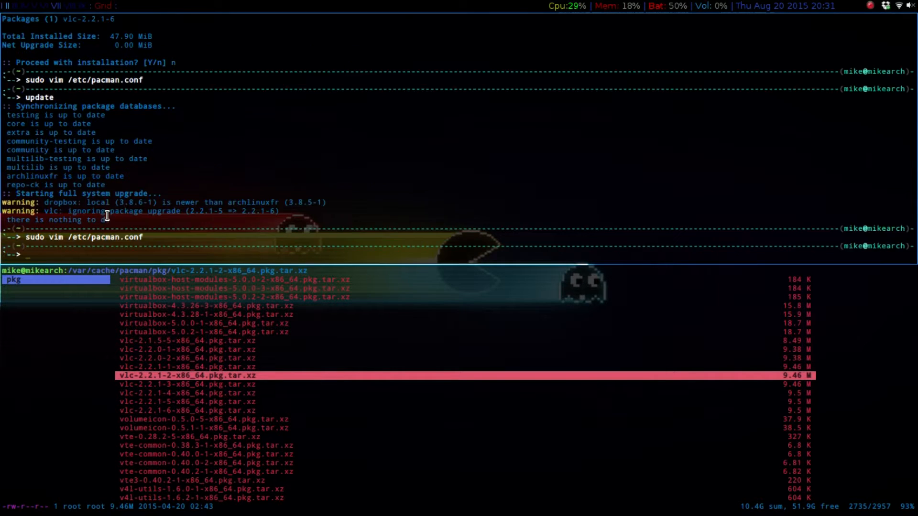
Step: Run the sync alias to refresh the package databases
text(sync)
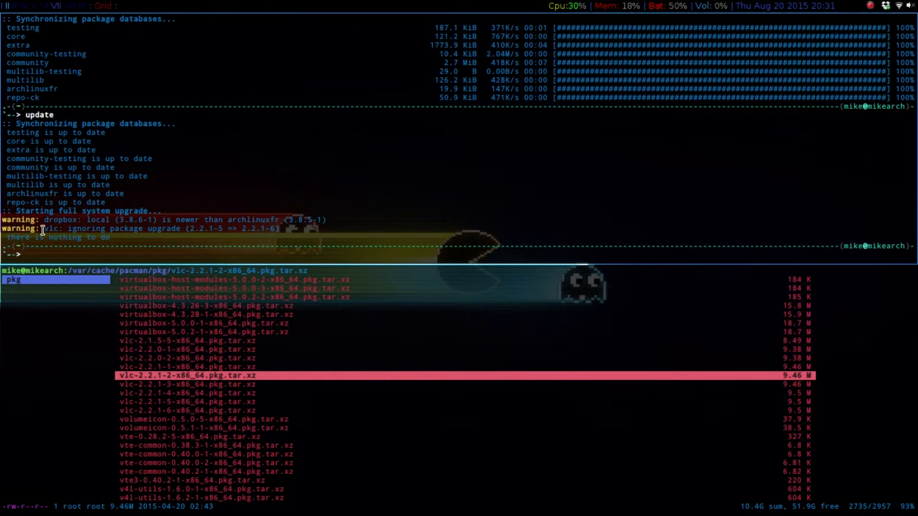
mouse_move(98, 239)
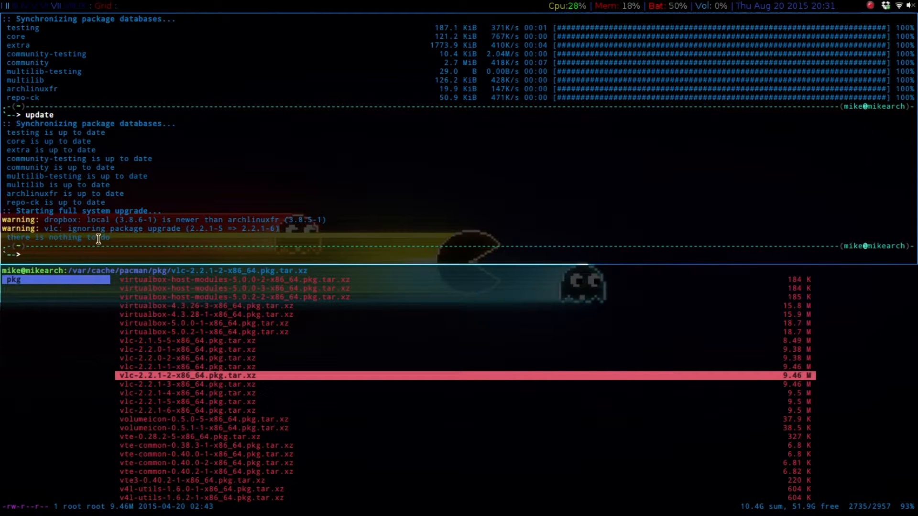
mouse_move(42, 235)
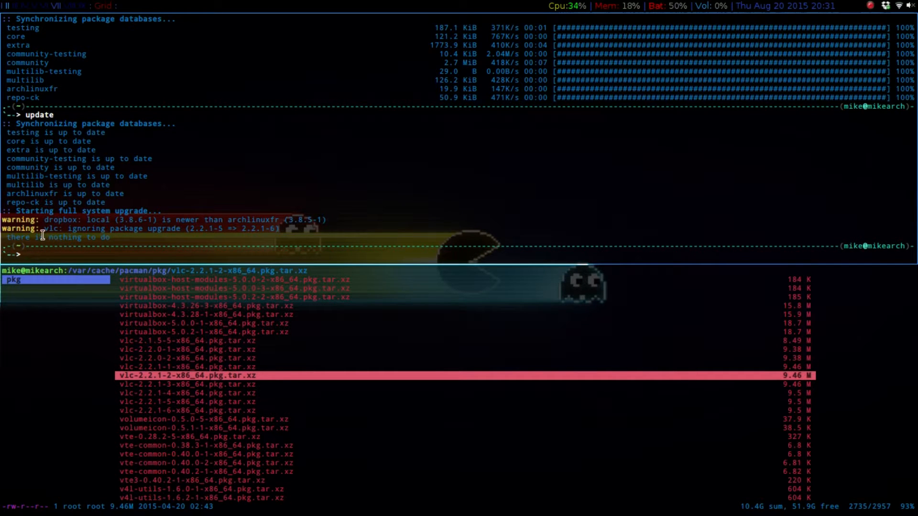